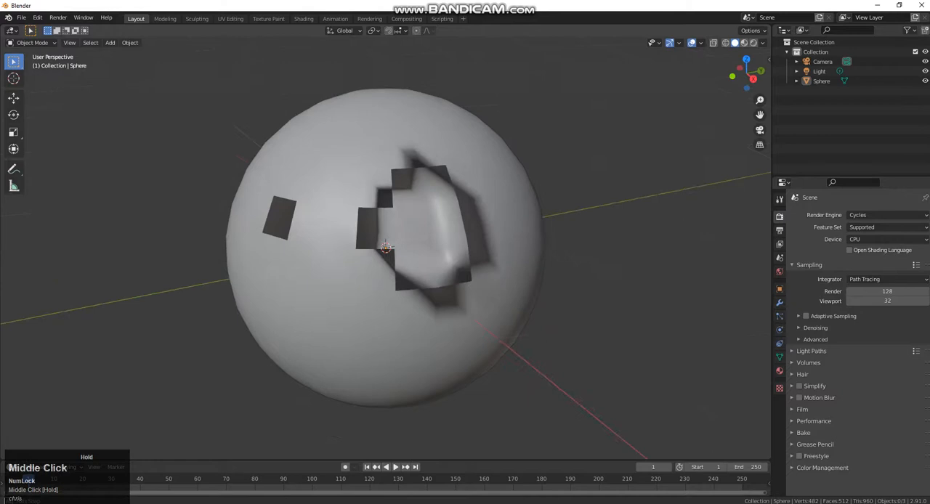
Select the UV sphere in the 3D viewport.
click(385, 247)
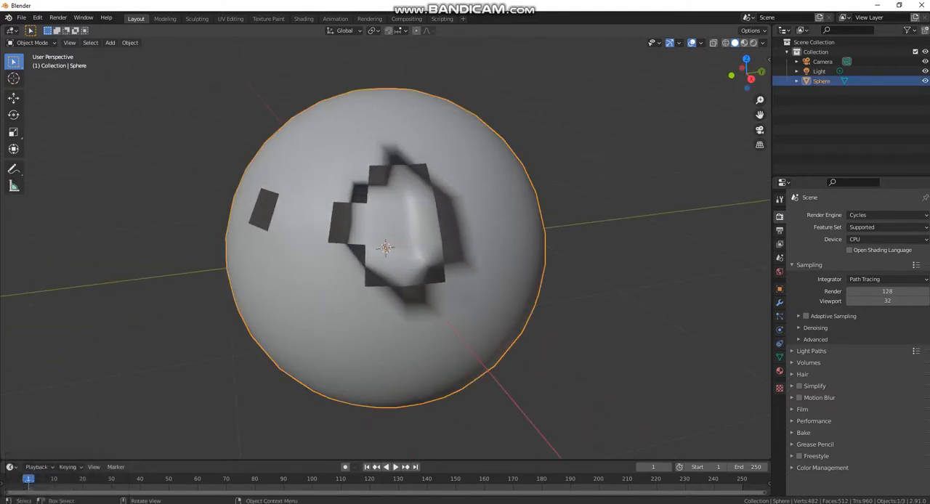
In Edit Mode, flip the normal of the lone dark face via Mesh > Normals > Flip.
key(Tab)
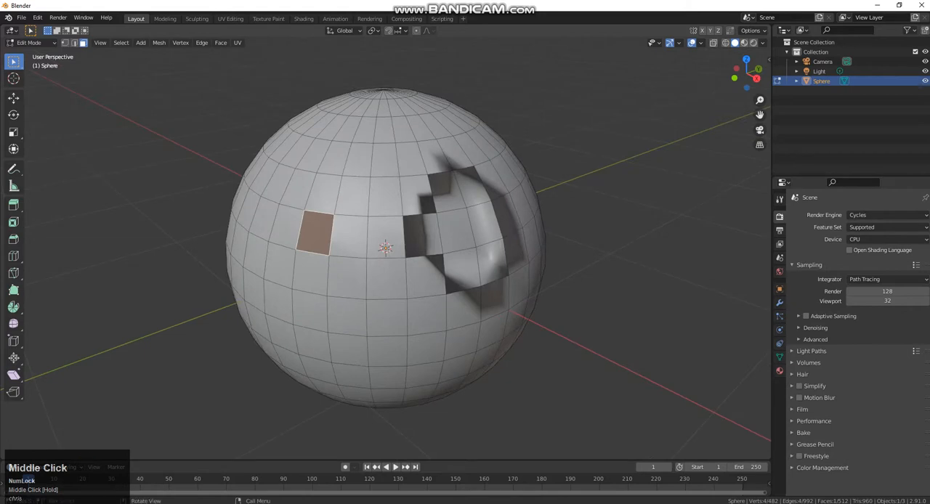
click(158, 42)
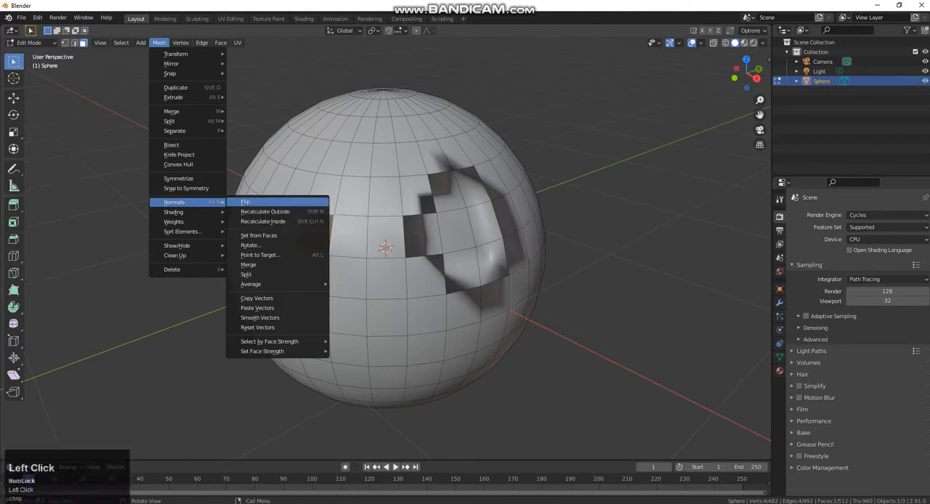
click(246, 202)
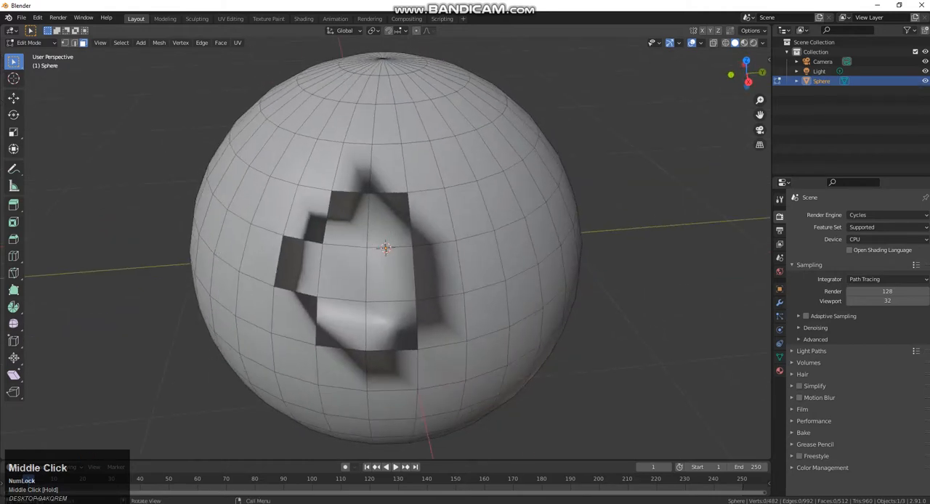
Select every face and apply Mesh > Normals > Recalculate Outside to remove the dark patch.
scroll(down, 3)
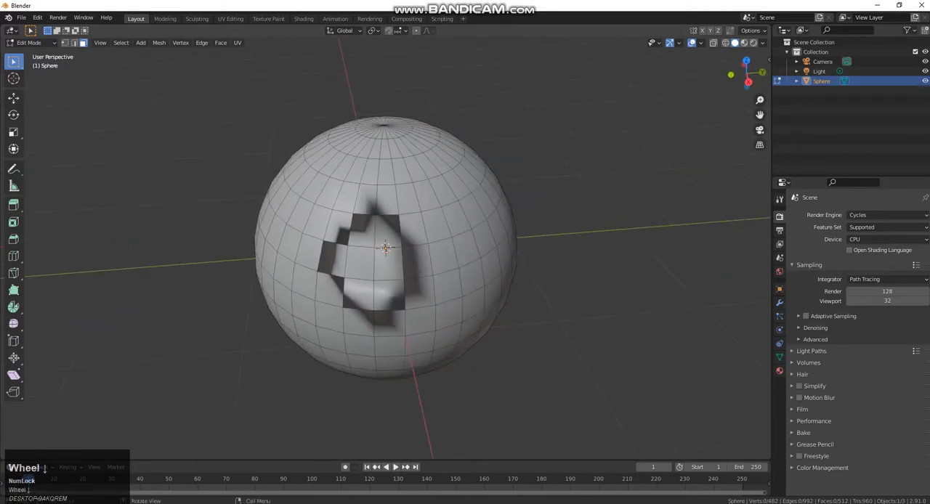
key(a)
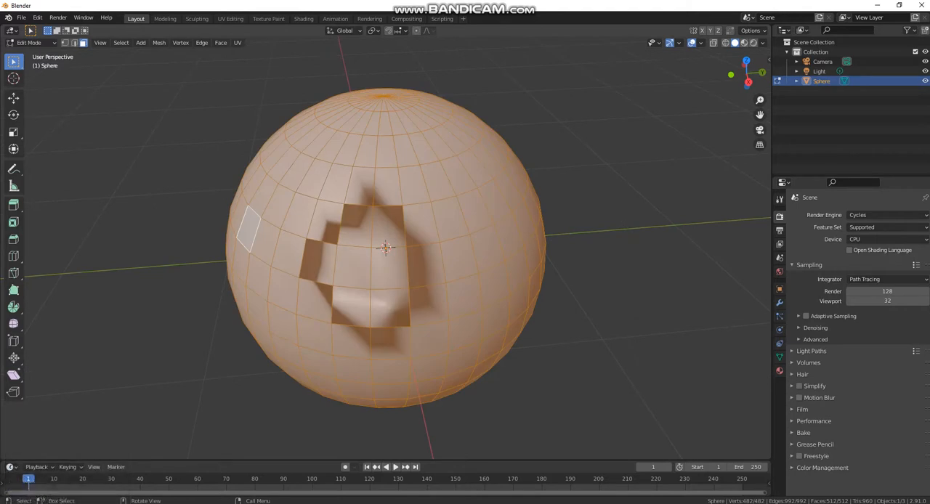
click(159, 42)
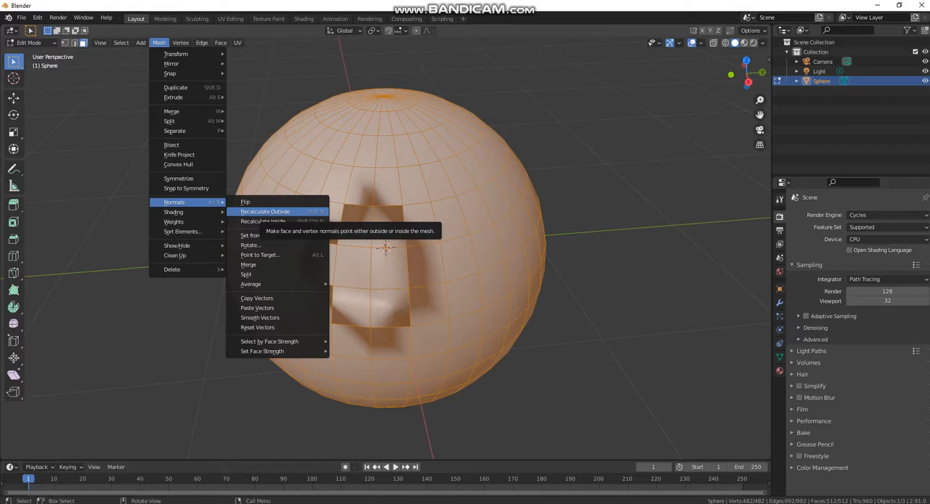
click(265, 212)
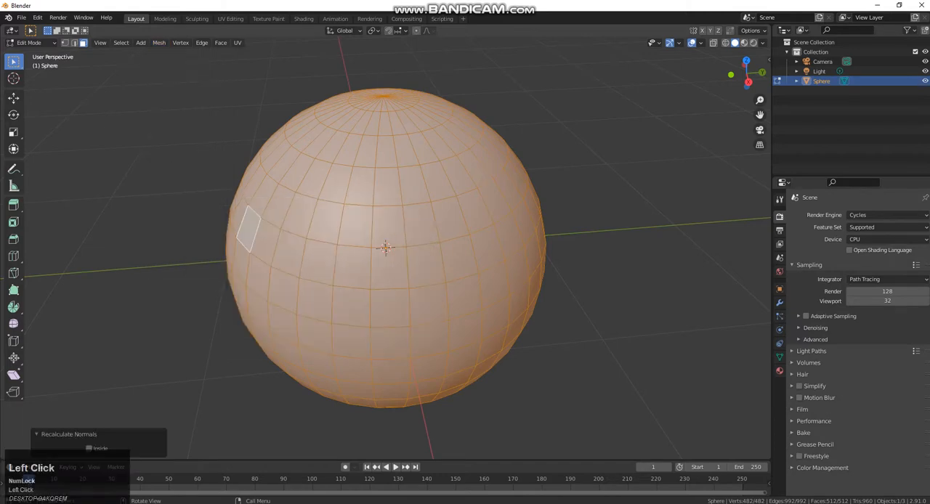